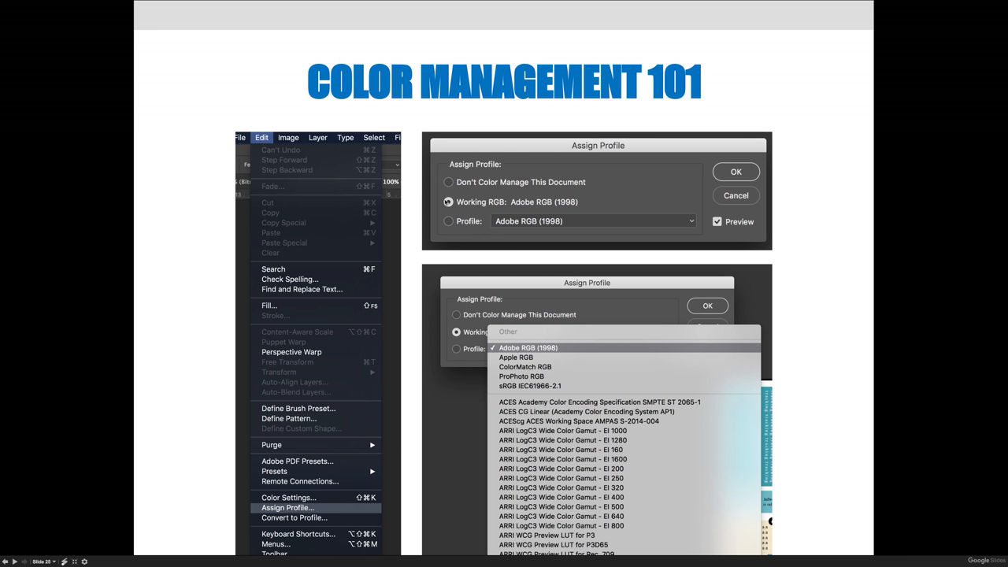
pyautogui.moveTo(605, 205)
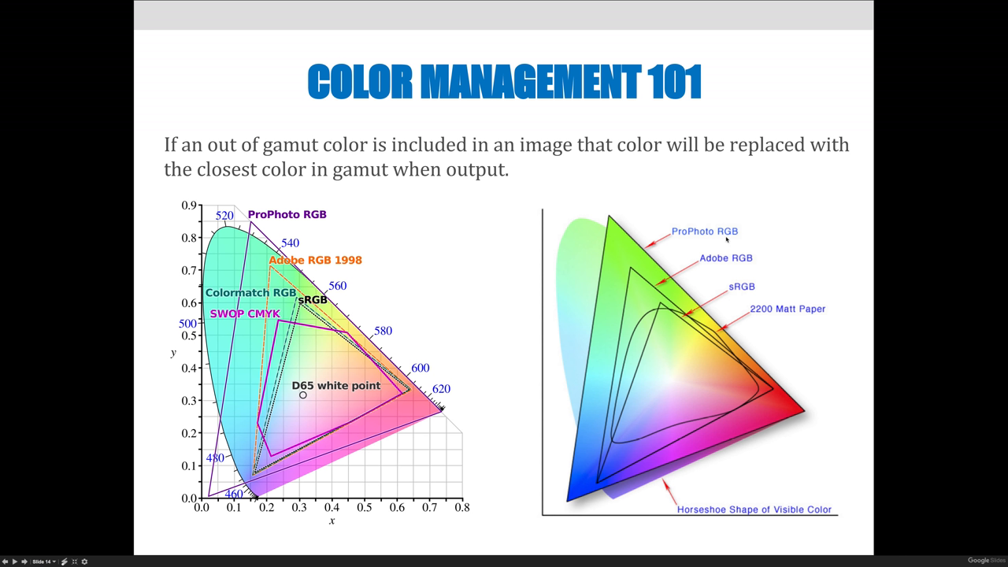
pyautogui.moveTo(595, 314)
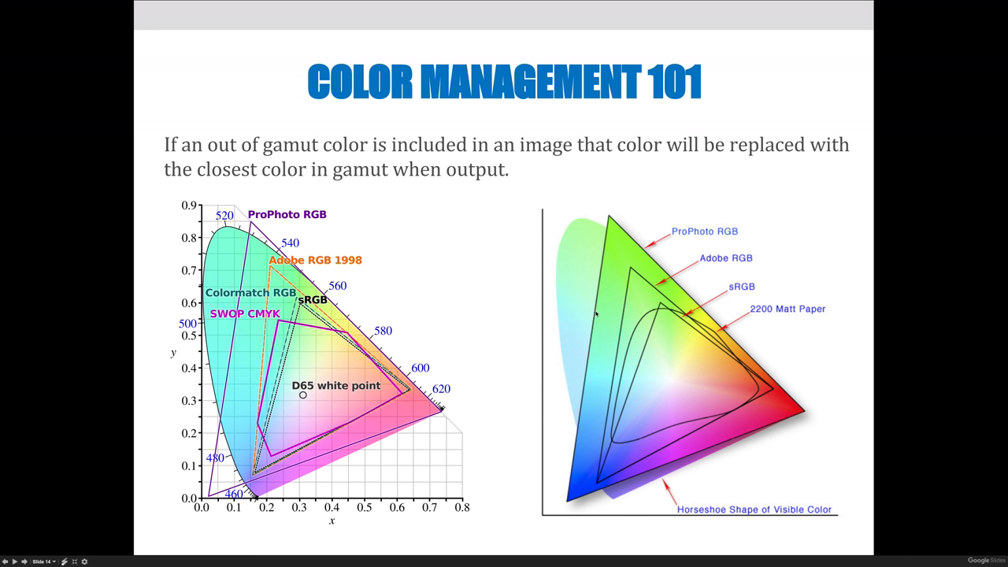
pyautogui.moveTo(642, 264)
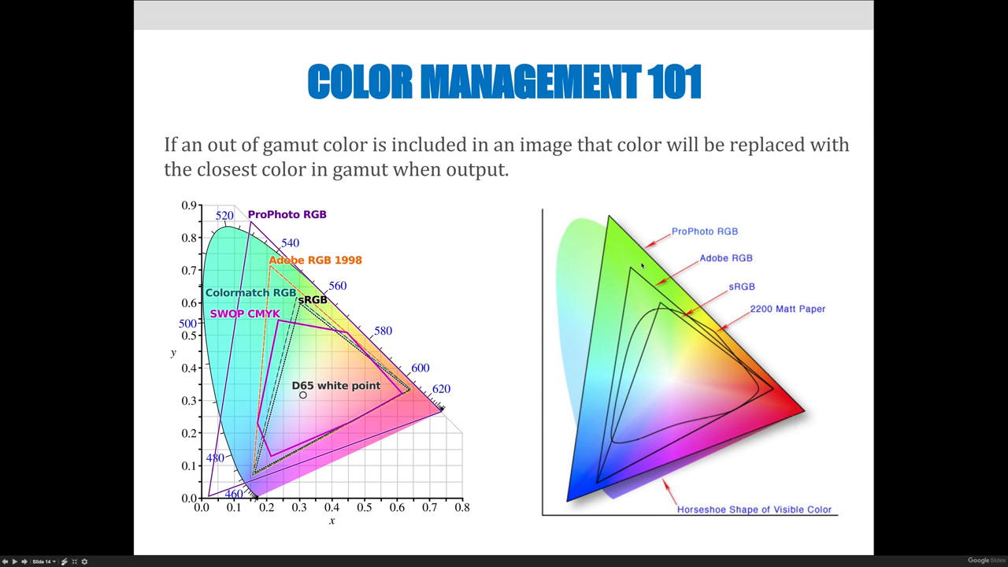
pyautogui.moveTo(622, 235)
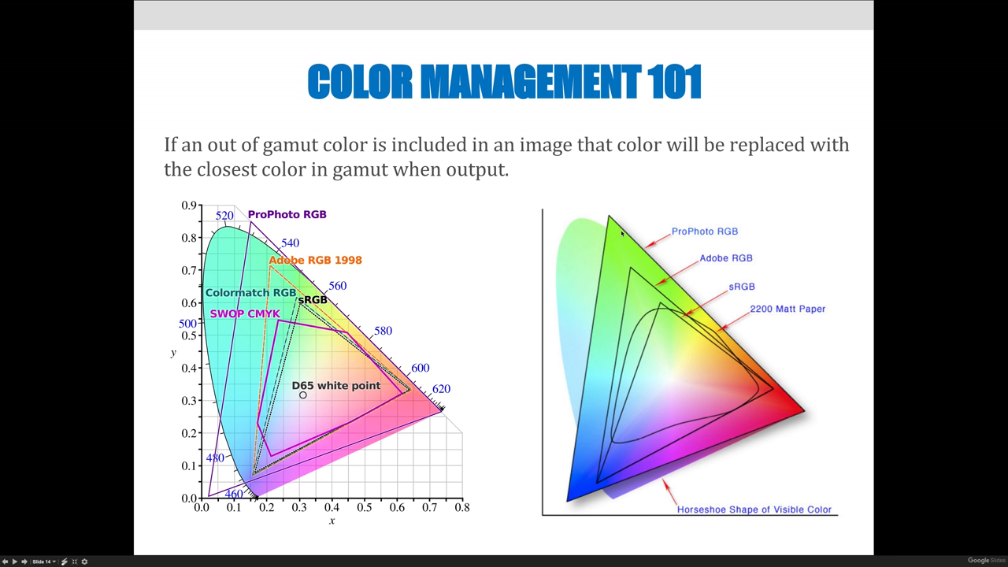
pyautogui.moveTo(622, 233)
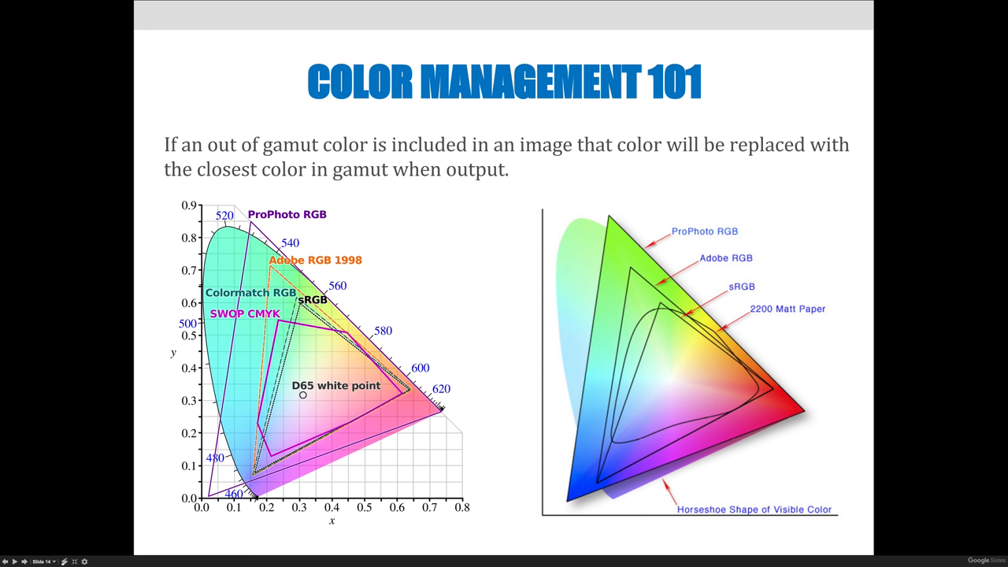
pyautogui.moveTo(552, 296)
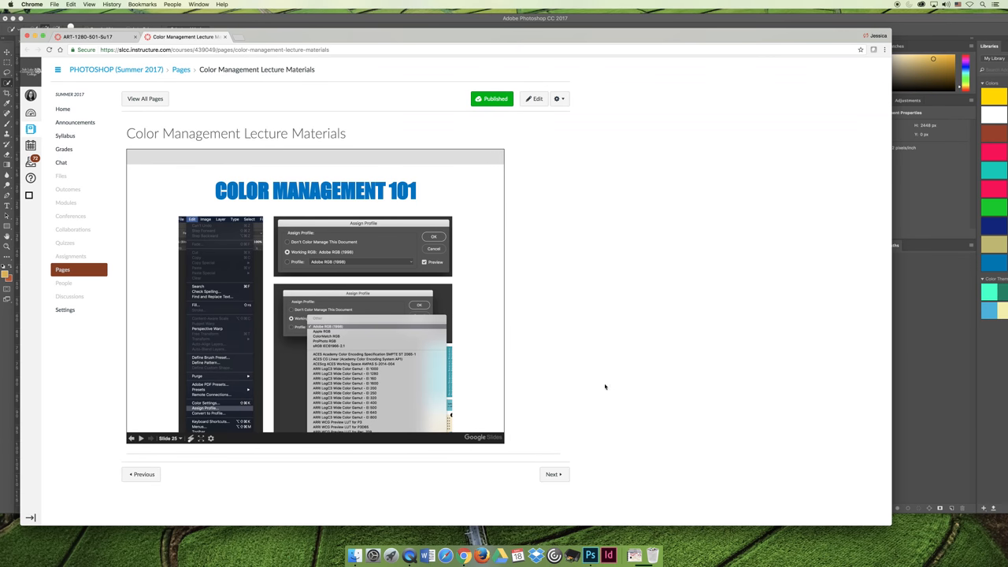
pyautogui.moveTo(600, 383)
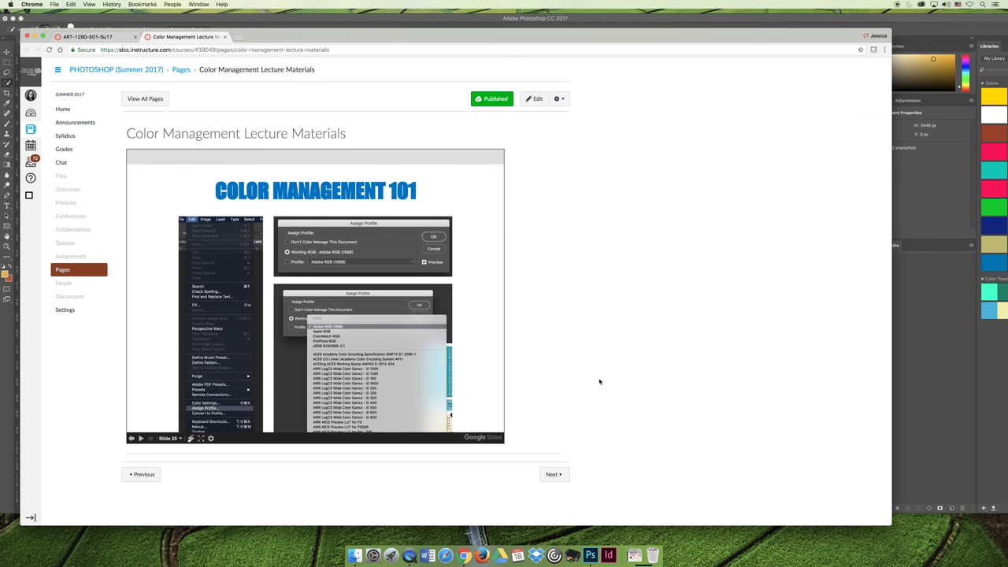